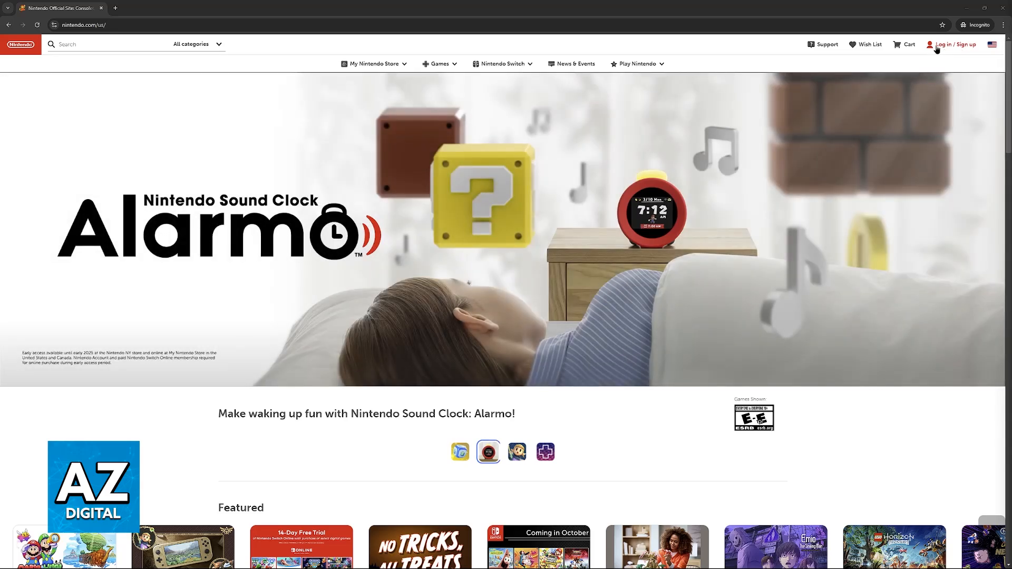
# Choose Sign up from the Log in / Sign up side panel to begin account creation.
pyautogui.click(949, 44)
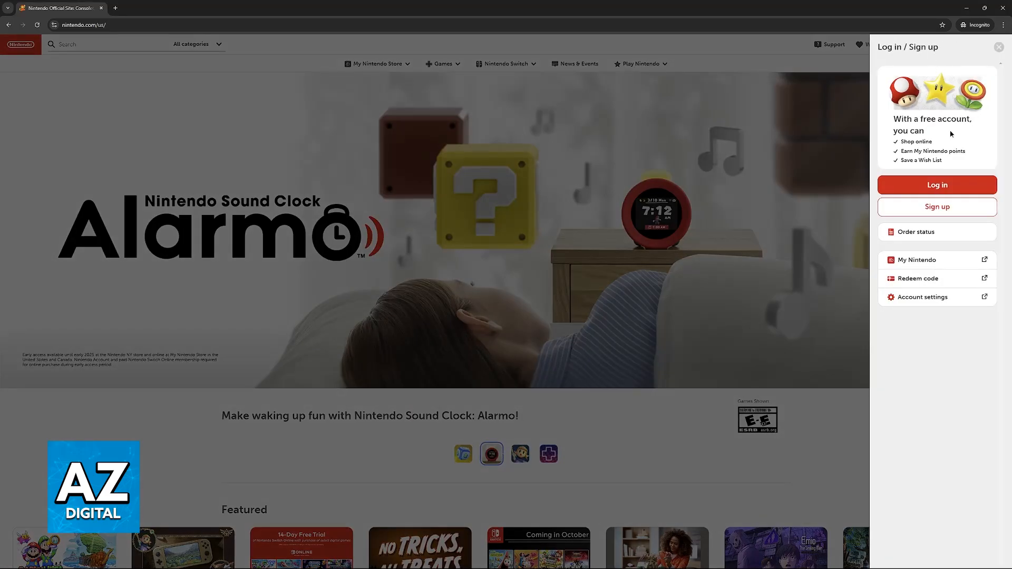
pyautogui.click(936, 207)
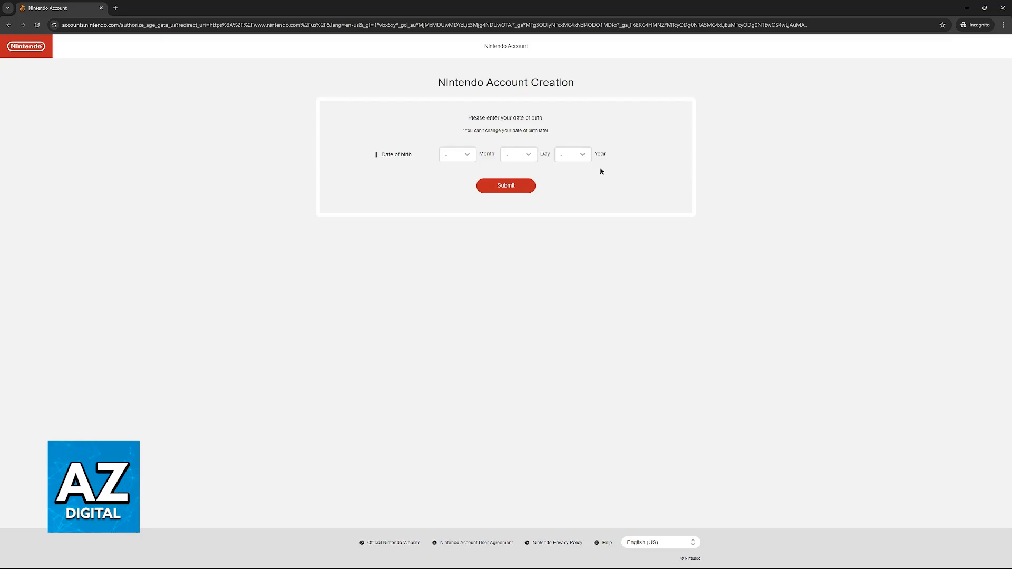
pyautogui.moveTo(597, 170)
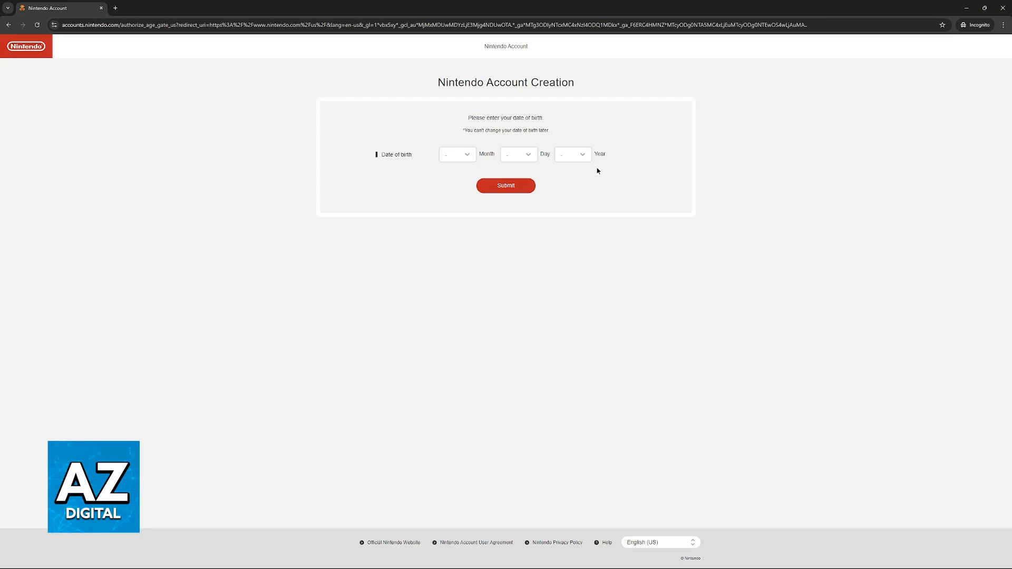
# Enter birth date month 1, year 2000 and submit it.
pyautogui.click(457, 153)
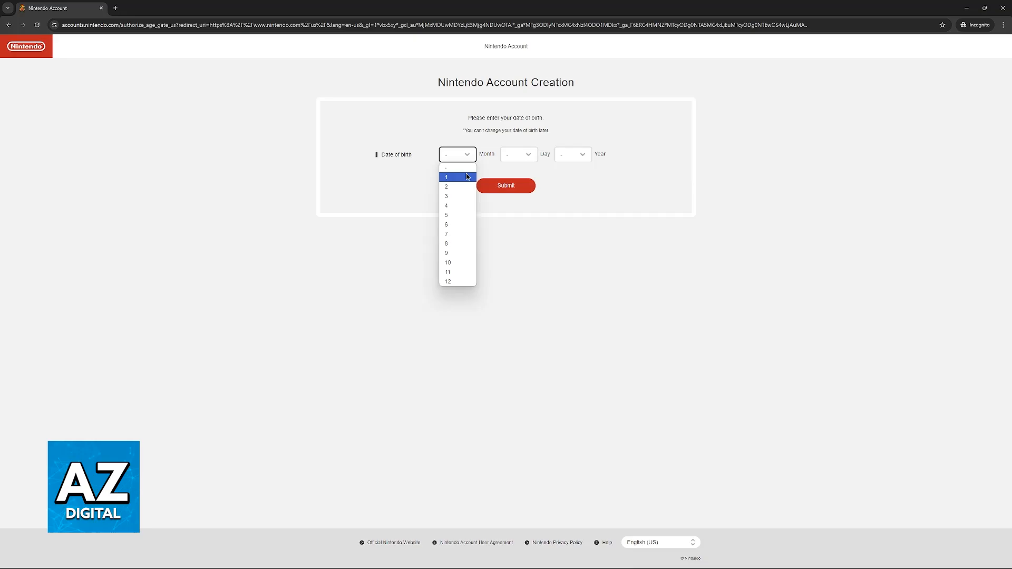
pyautogui.click(570, 153)
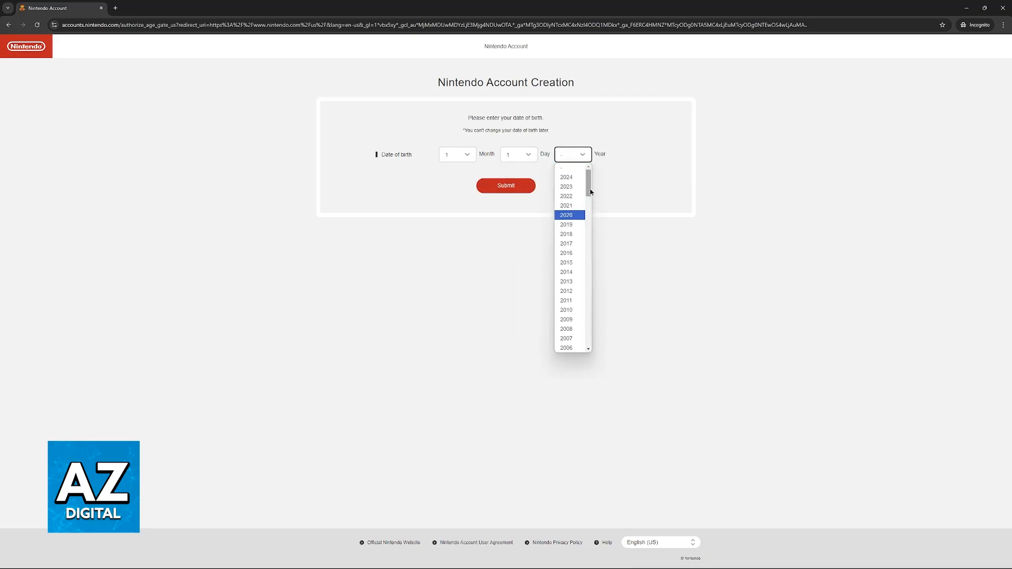
pyautogui.click(566, 153)
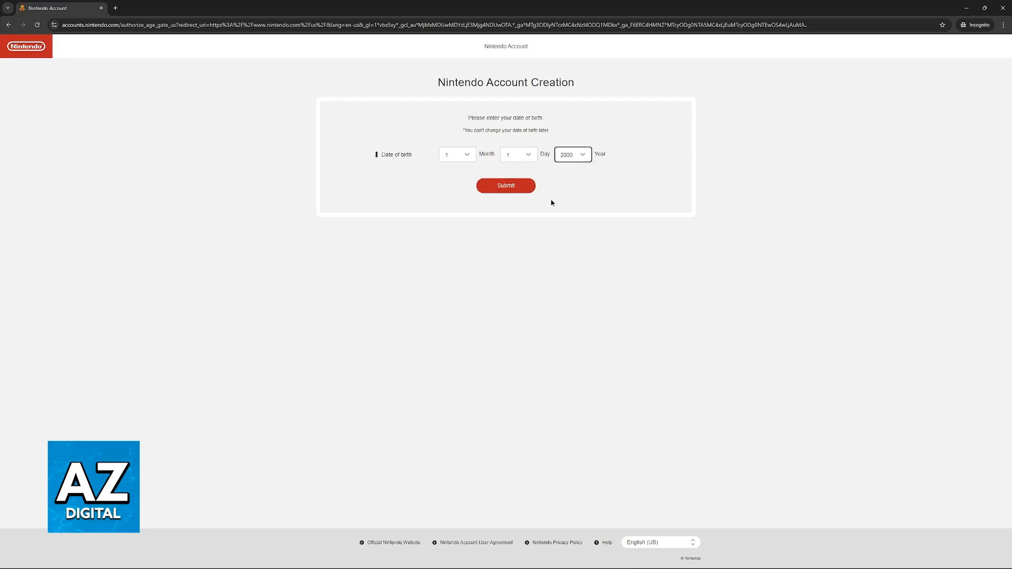
pyautogui.click(505, 186)
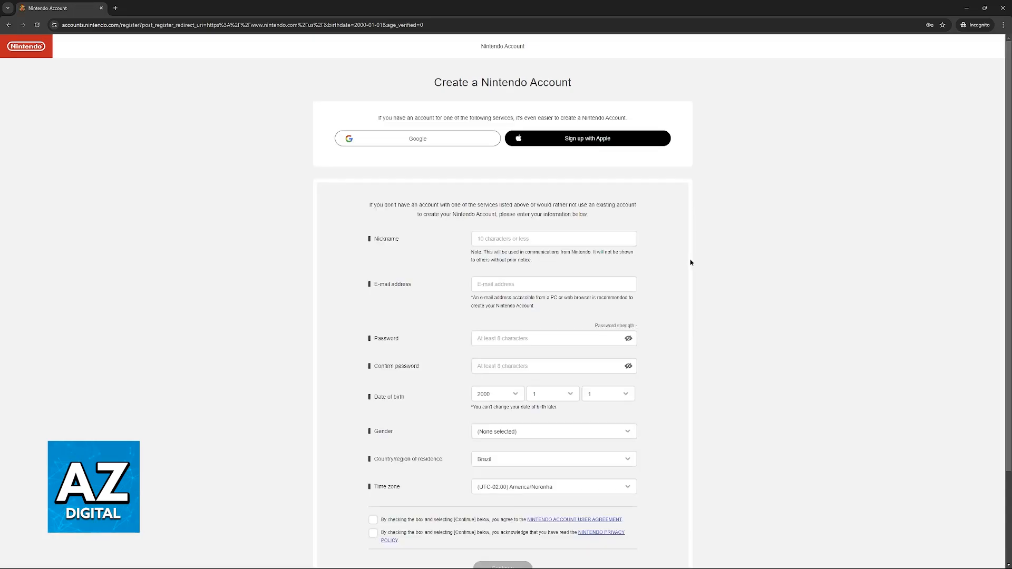
# Enter the nickname 'epwqoqepoe' and move to the password field.
pyautogui.scroll(-3)
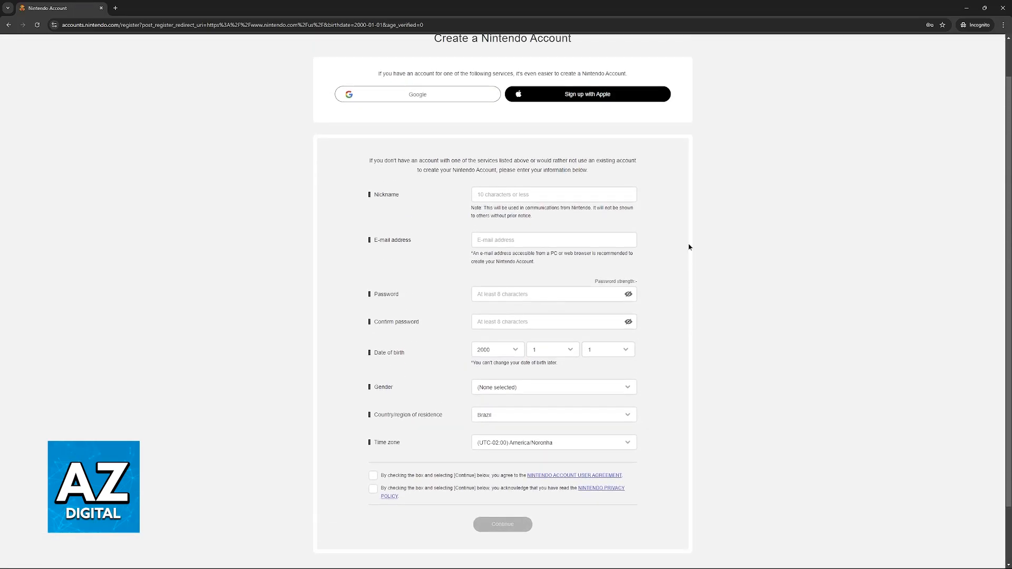
pyautogui.click(553, 194)
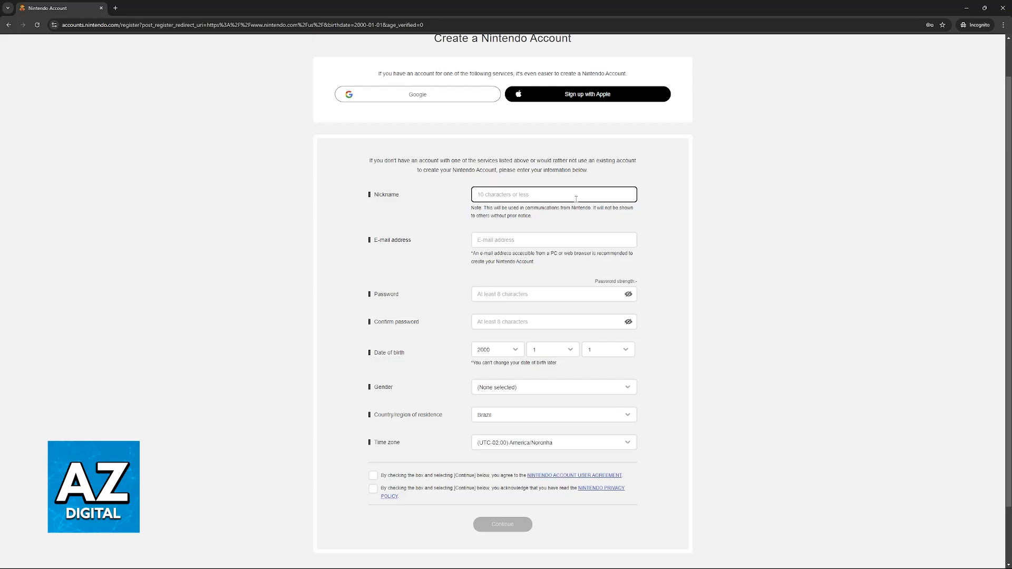
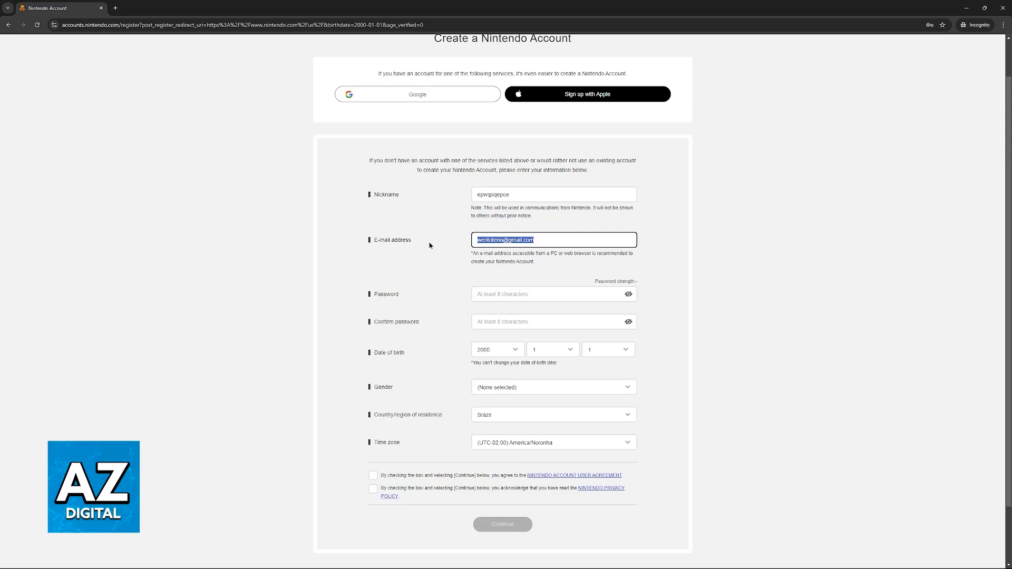
pyautogui.click(552, 294)
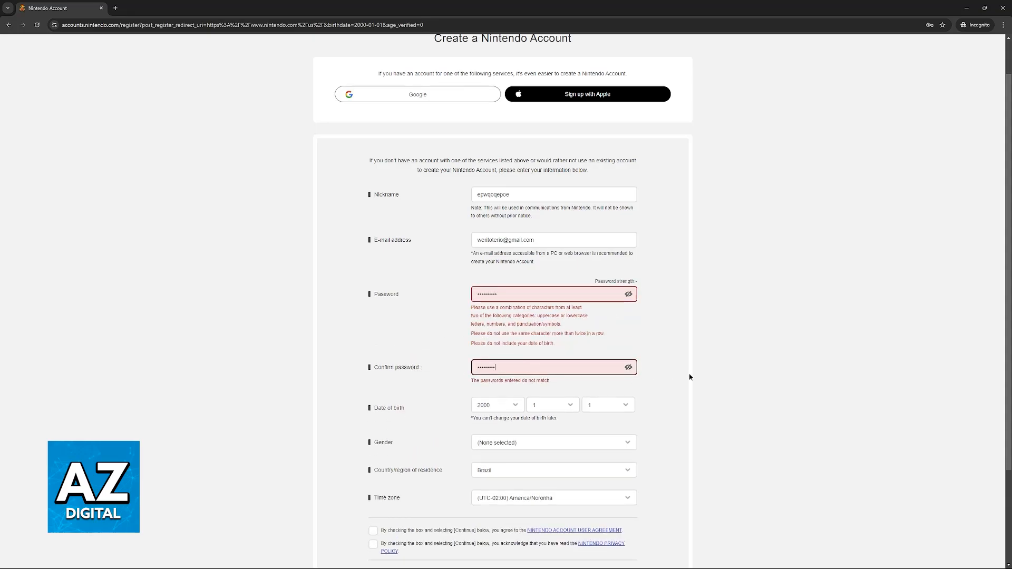
# Set gender to 'Choose not to answer' and tick the User Agreement checkbox.
pyautogui.scroll(-3)
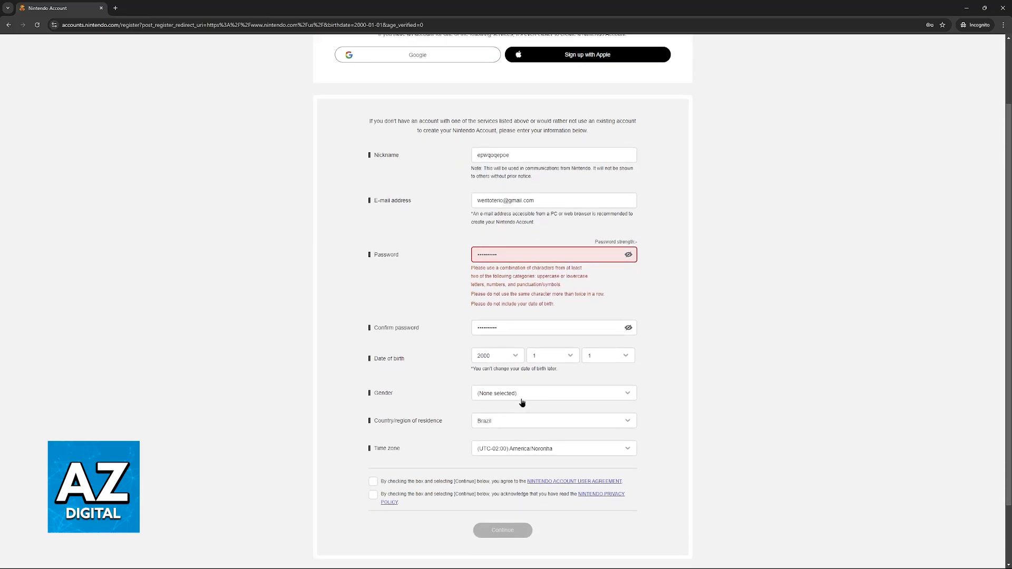
pyautogui.click(552, 394)
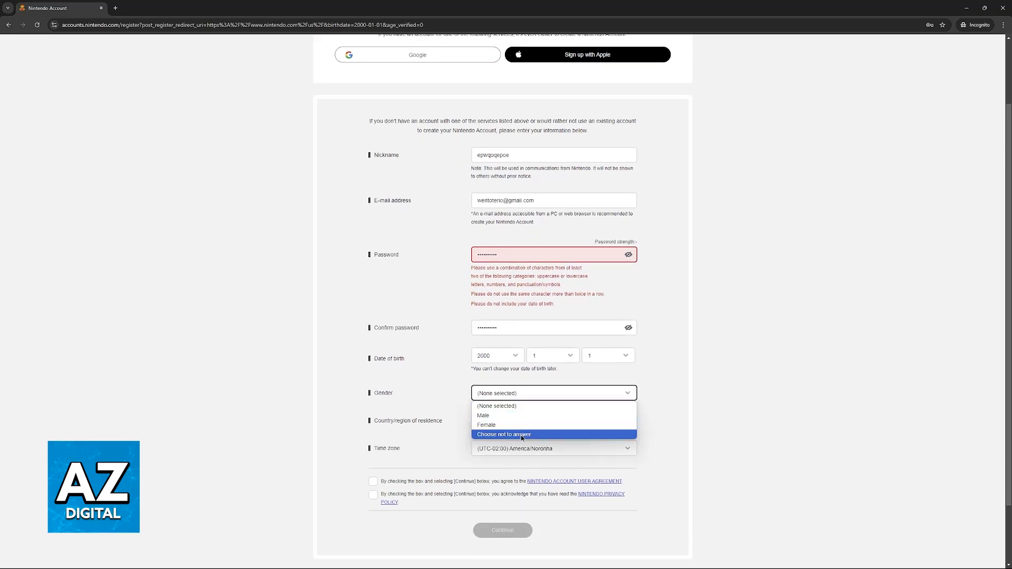
pyautogui.click(503, 434)
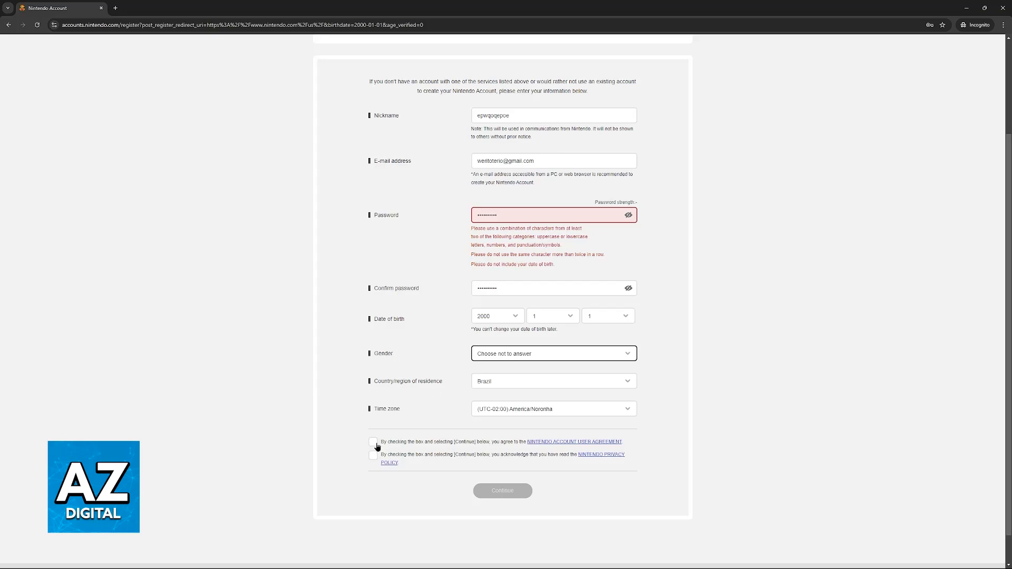
pyautogui.click(373, 442)
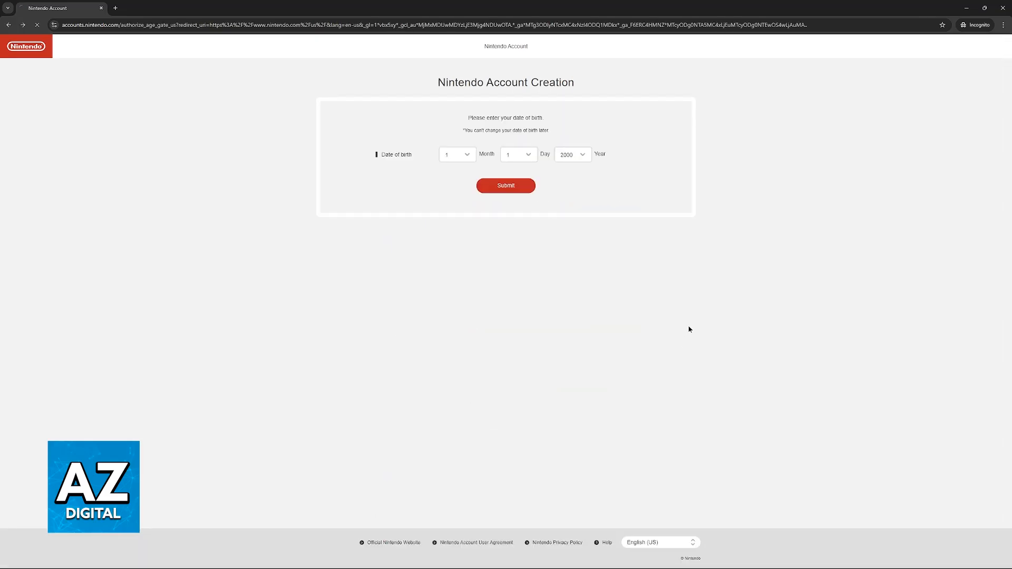
# Resubmit the date of birth to reach the signed-in account panel.
pyautogui.click(506, 185)
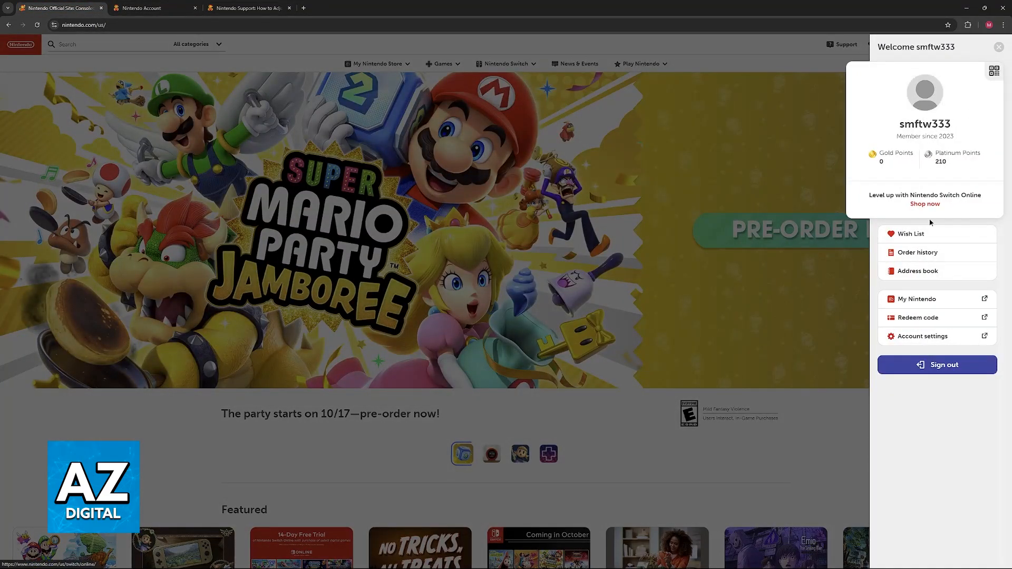
pyautogui.moveTo(916, 299)
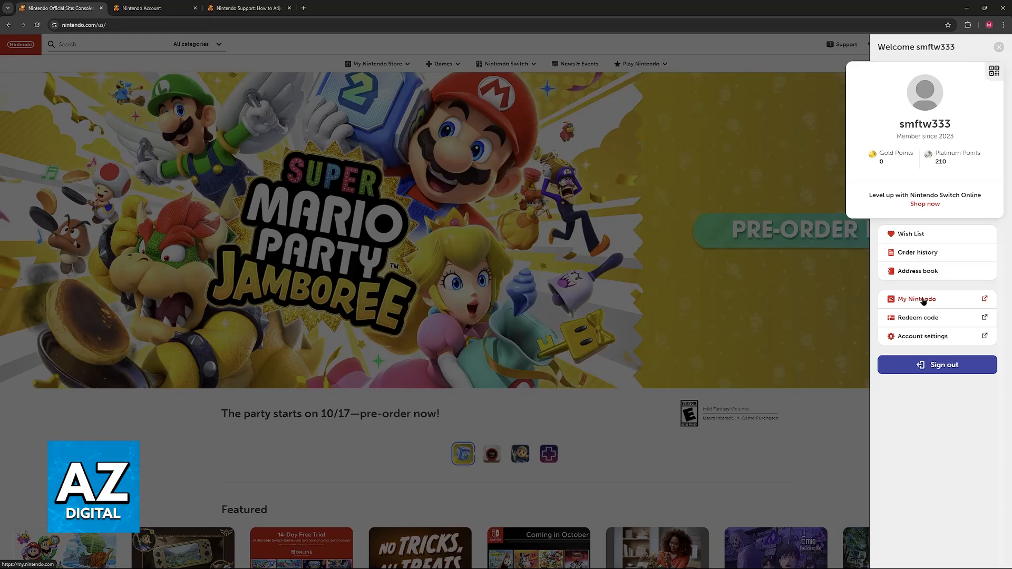
# Select 'My Nintendo' to close the account panel.
pyautogui.click(999, 46)
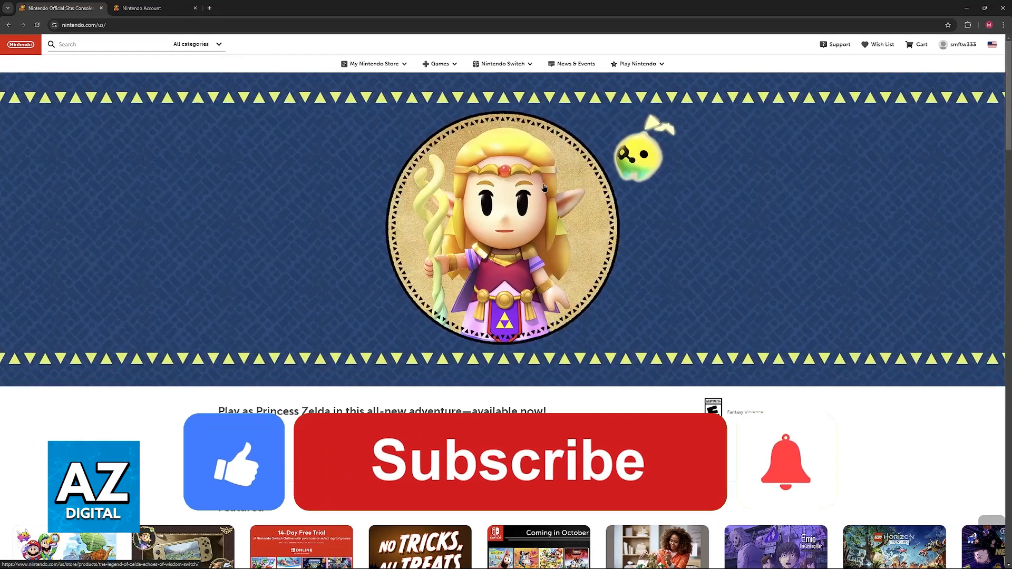
pyautogui.click(508, 462)
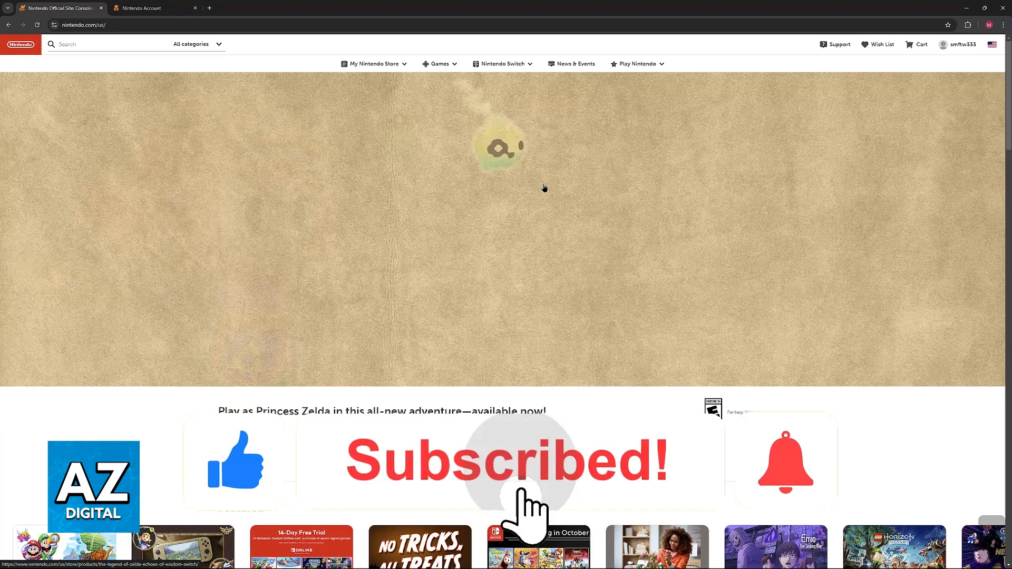